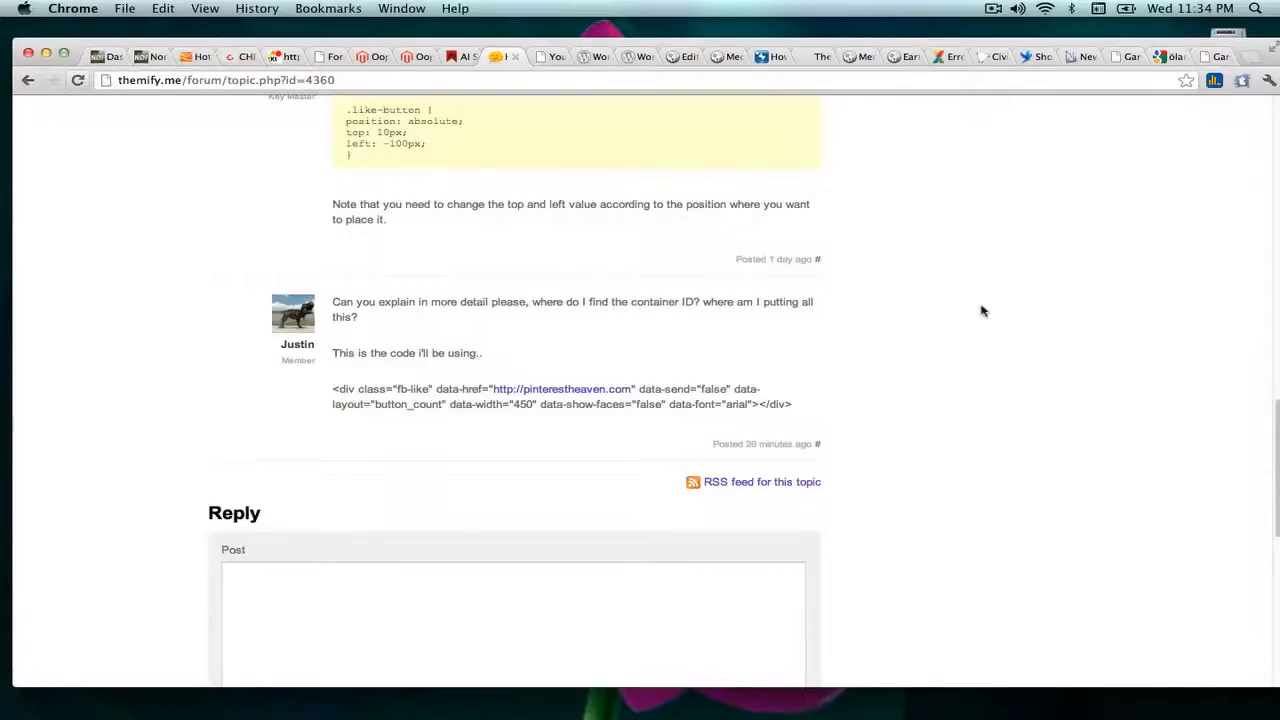
# - Inspect the forum topic page to show its HTML tree and matched CSS rules
pyautogui.scroll(3)
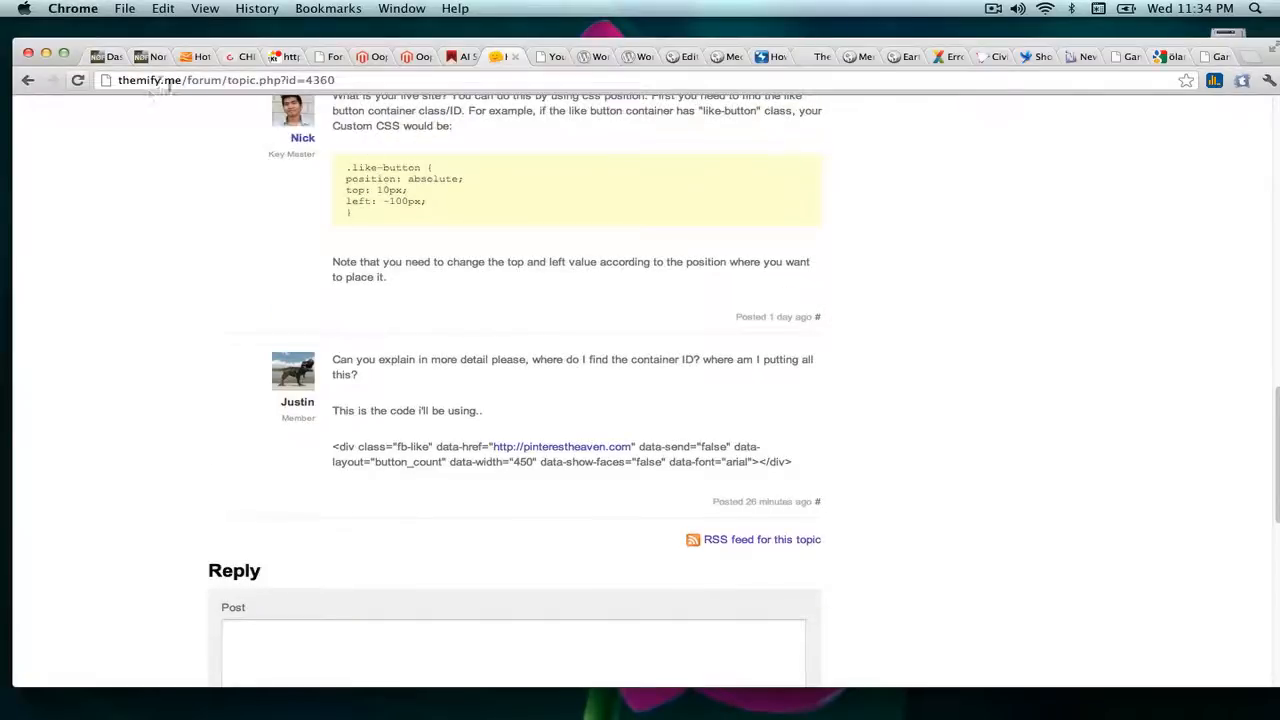
pyautogui.scroll(3)
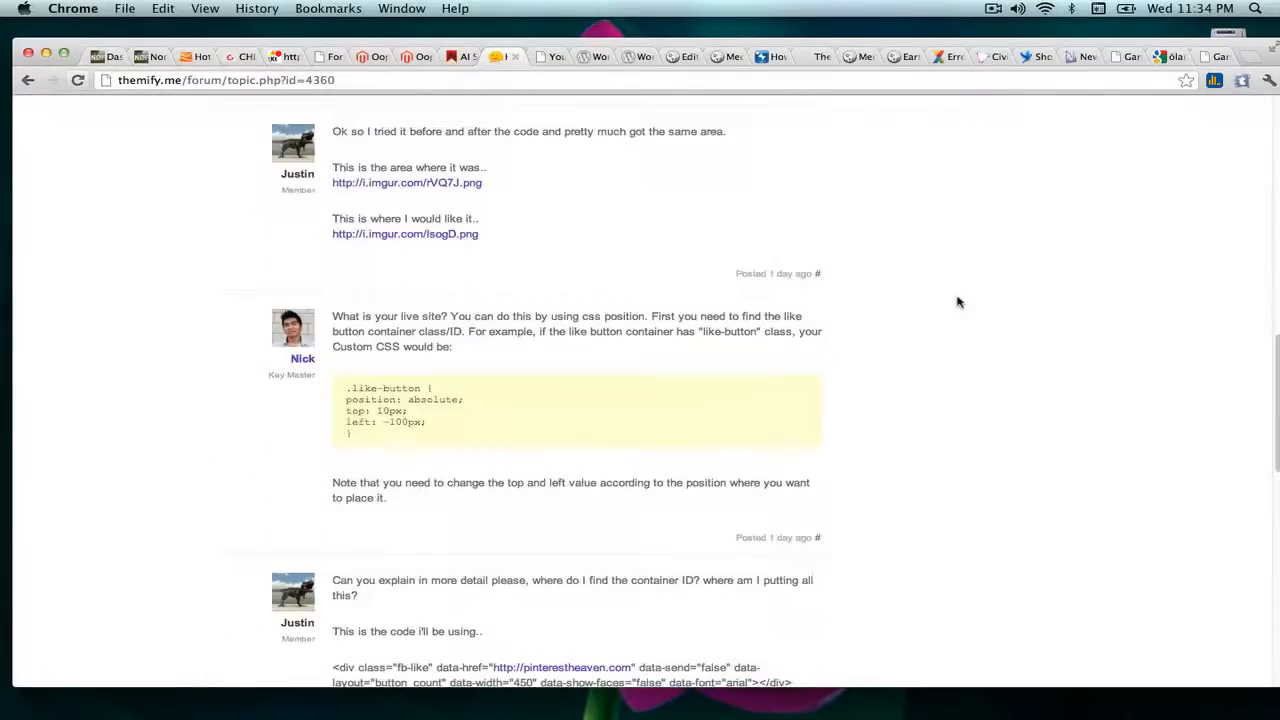
pyautogui.scroll(-3)
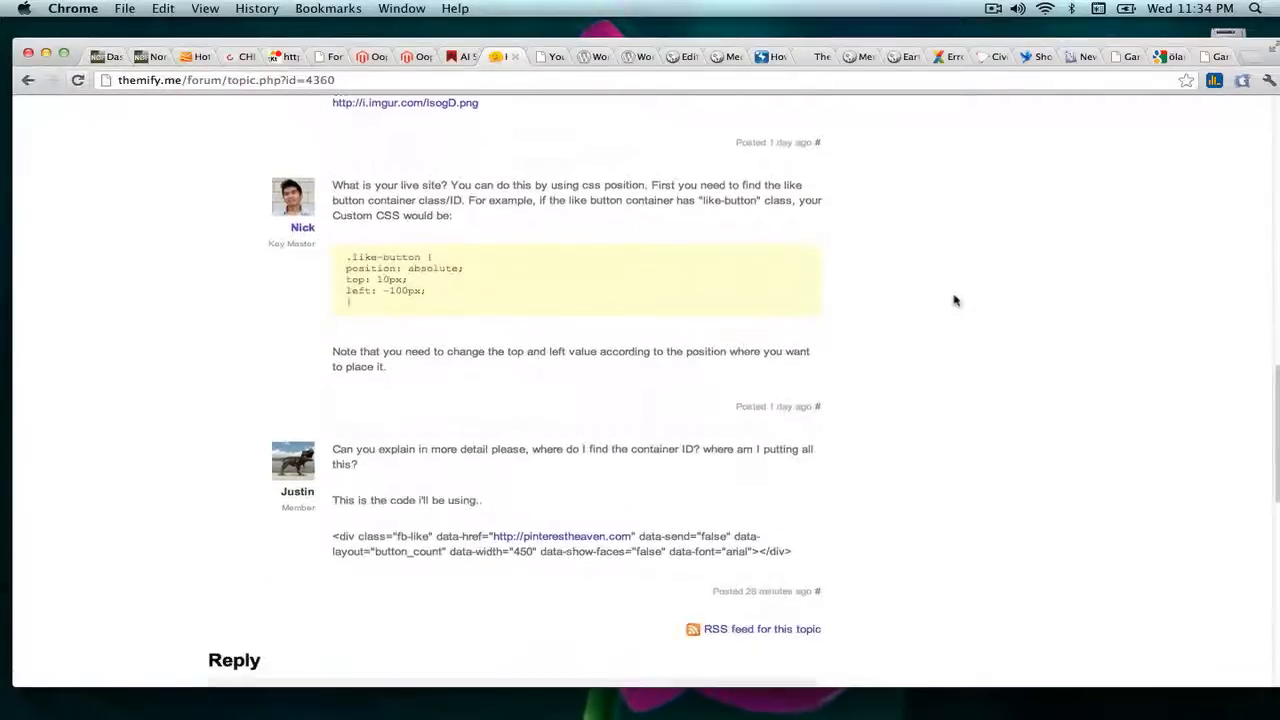
pyautogui.scroll(-3)
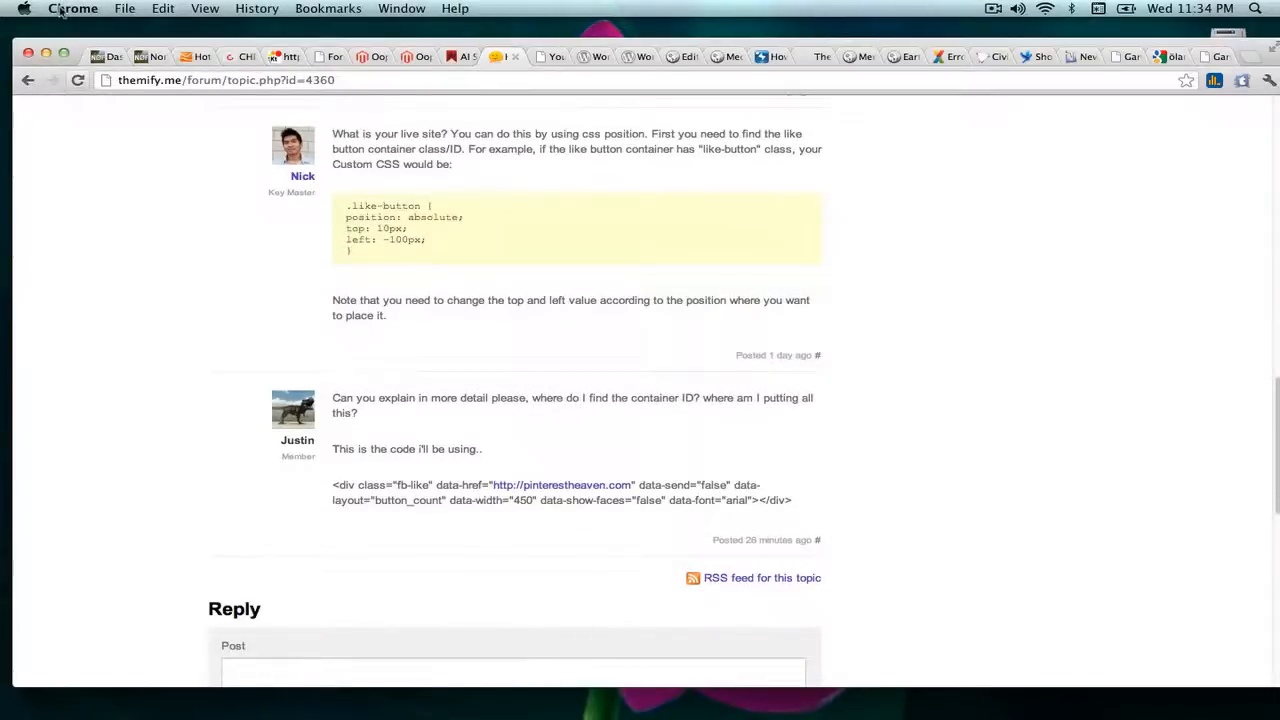
pyautogui.moveTo(948, 375)
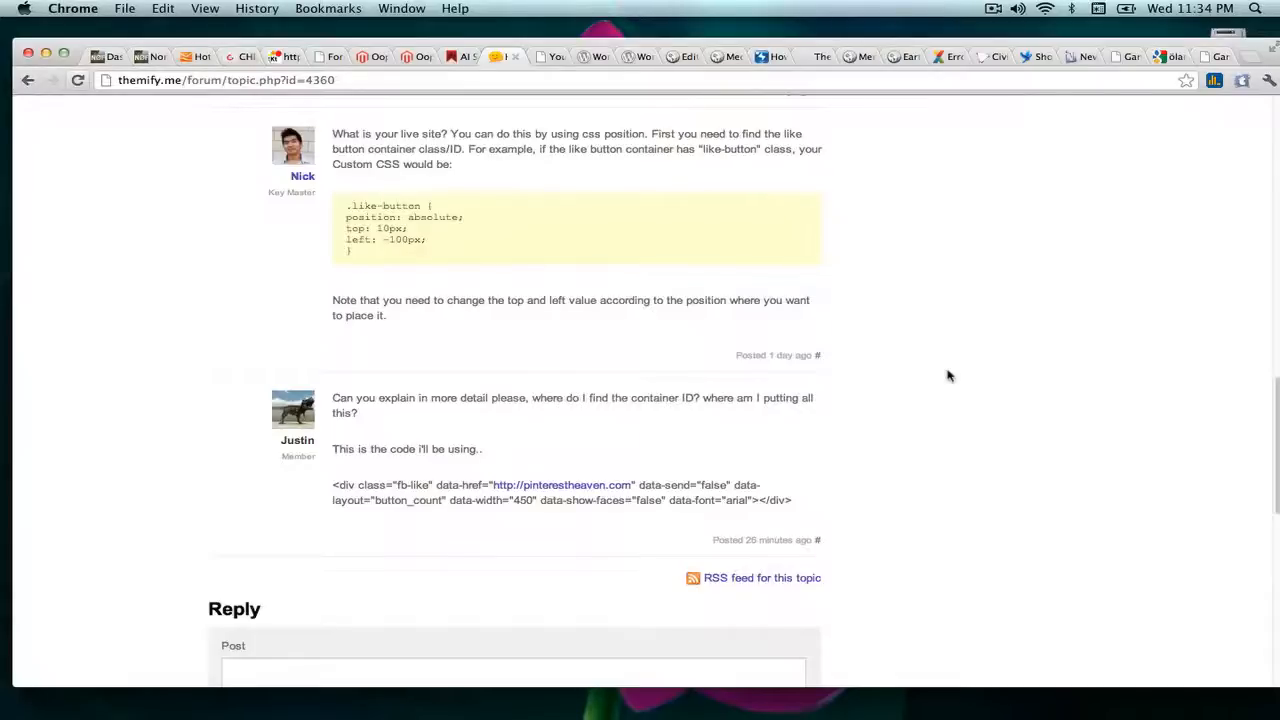
pyautogui.rightClick(948, 375)
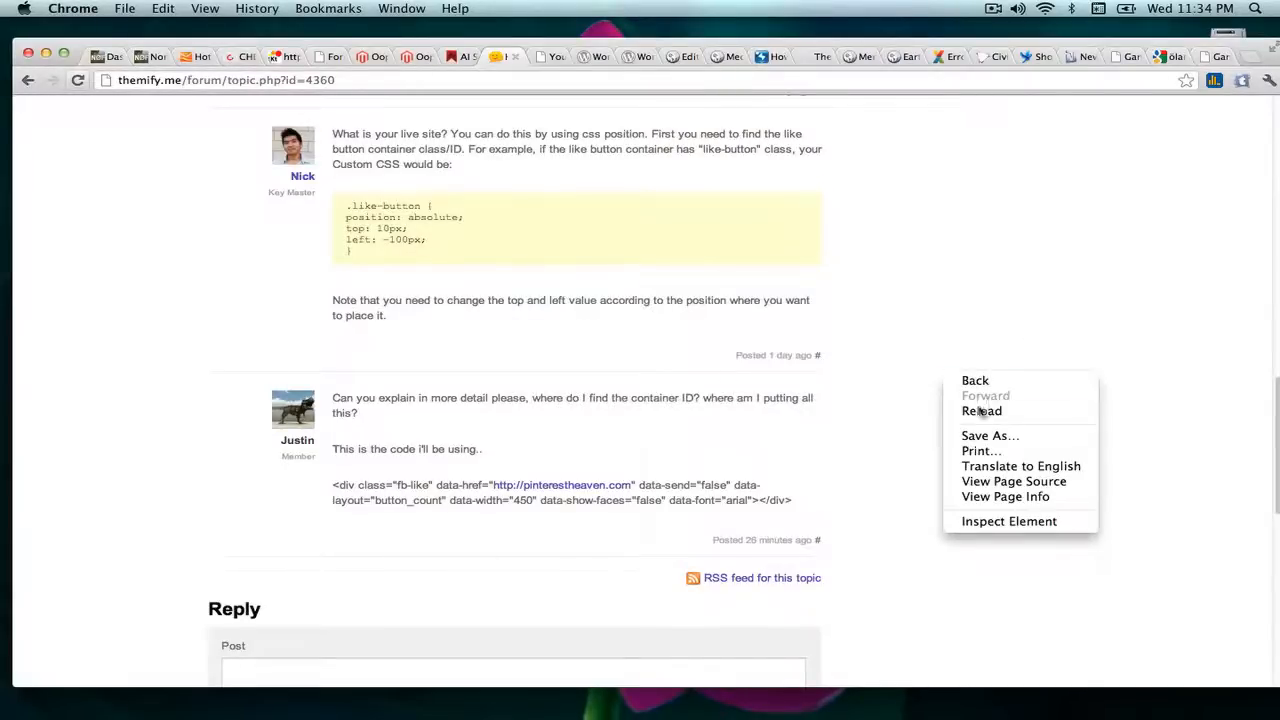
pyautogui.click(981, 411)
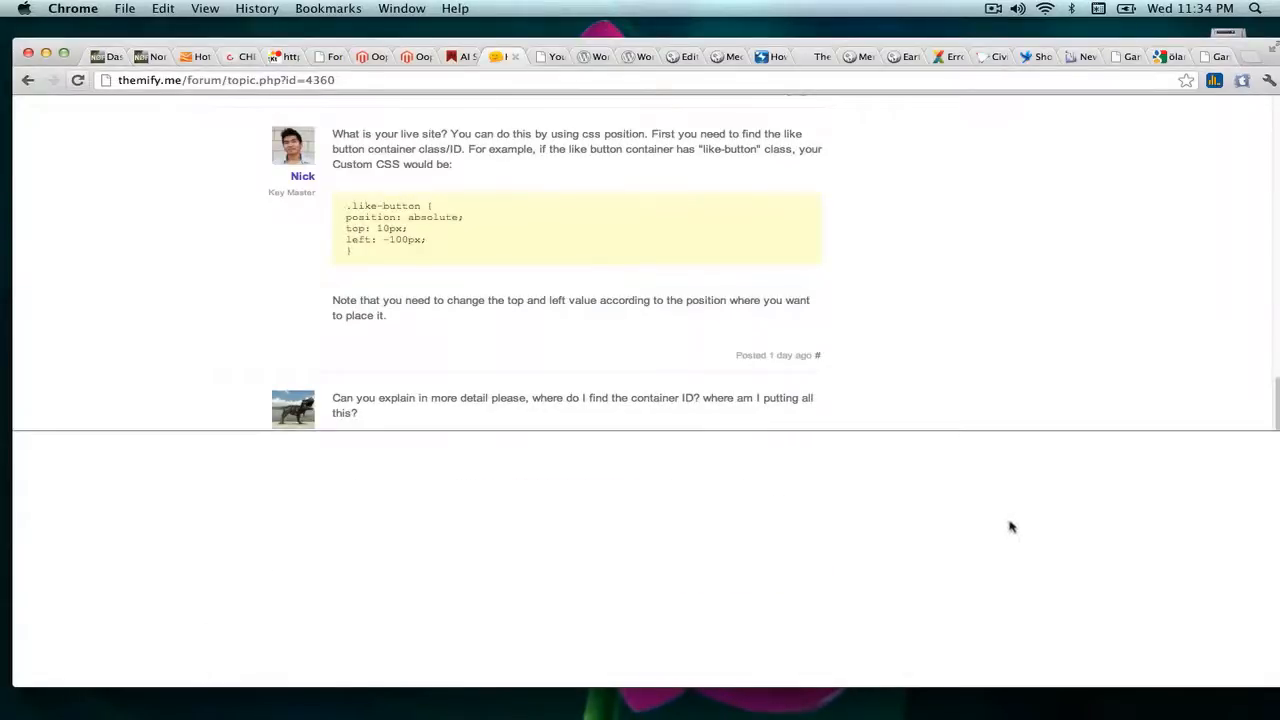
pyautogui.press('cmd+f')
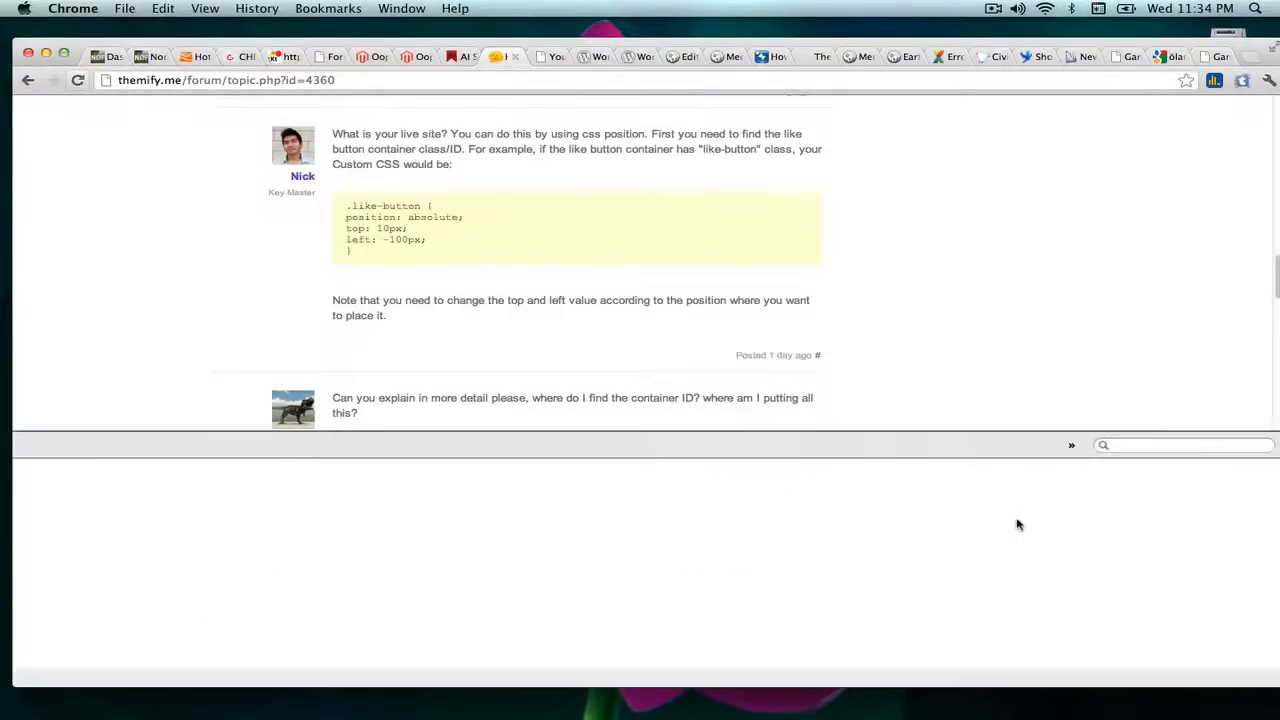
pyautogui.press('F12')
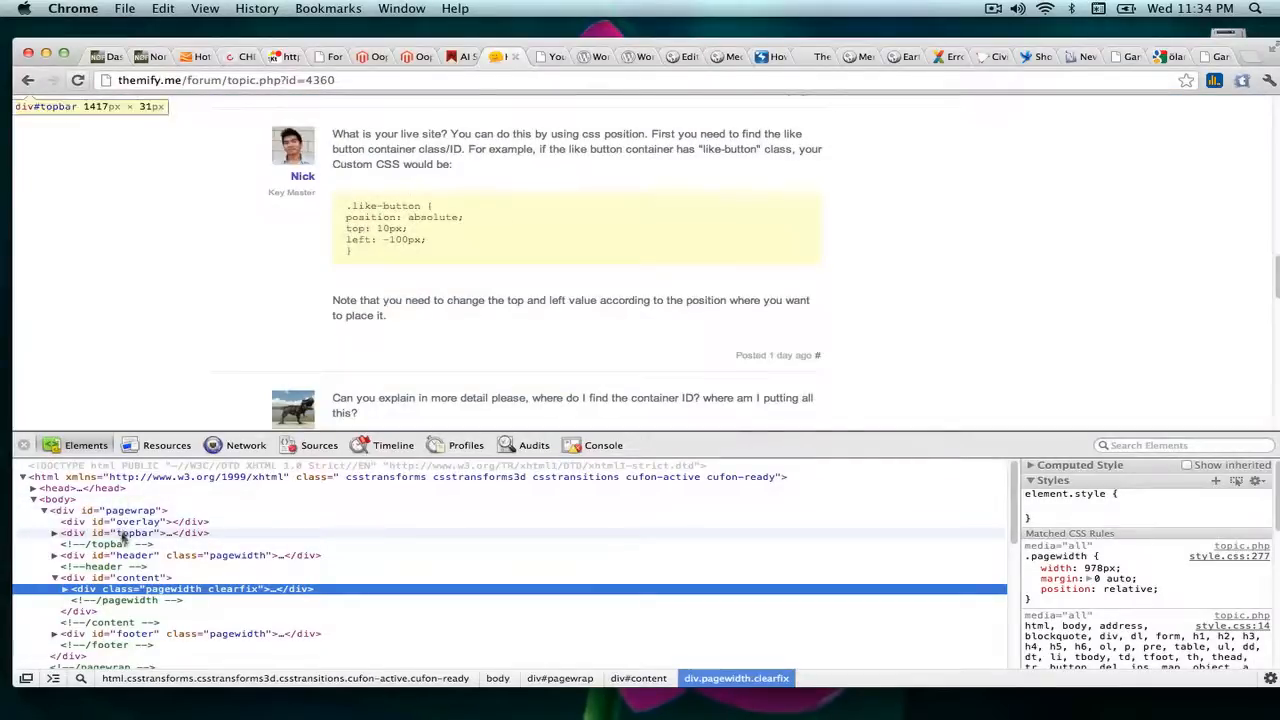
pyautogui.scroll(-3)
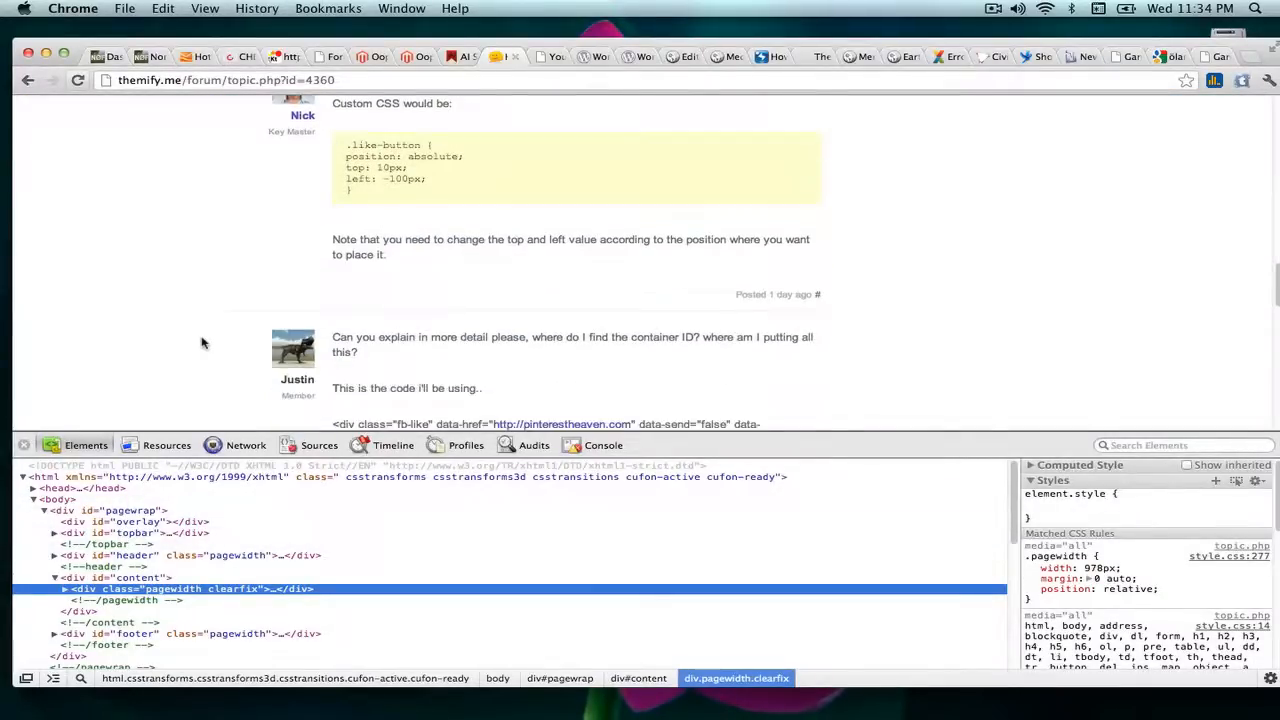
pyautogui.scroll(-3)
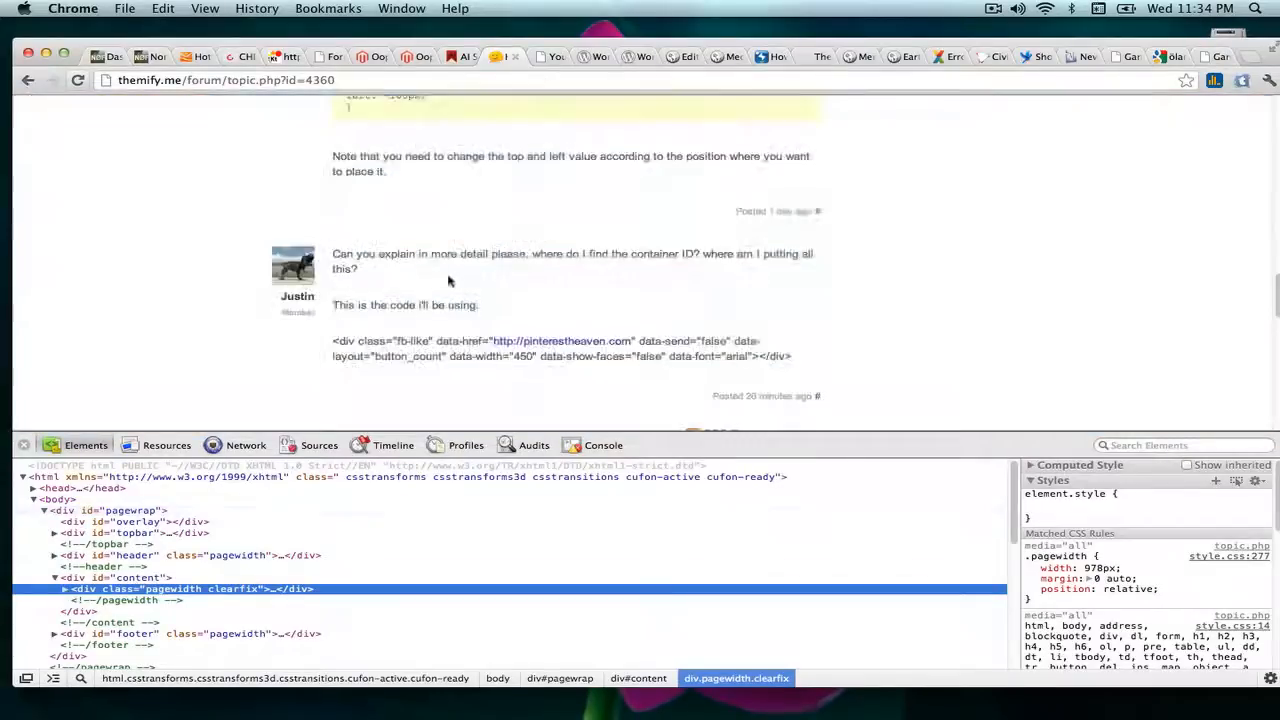
pyautogui.moveTo(110, 532)
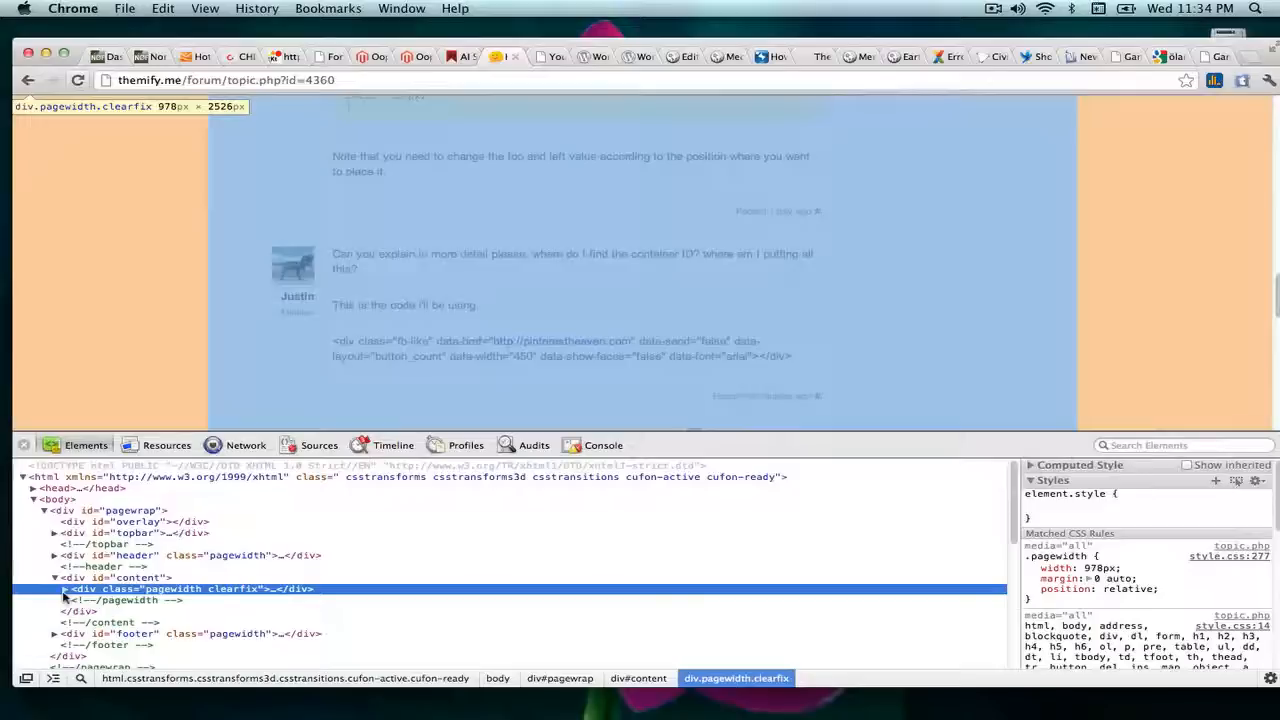
# - Expand the markup down to the latest reply's div.threadpost and review its 140px margin-left rule
pyautogui.click(65, 589)
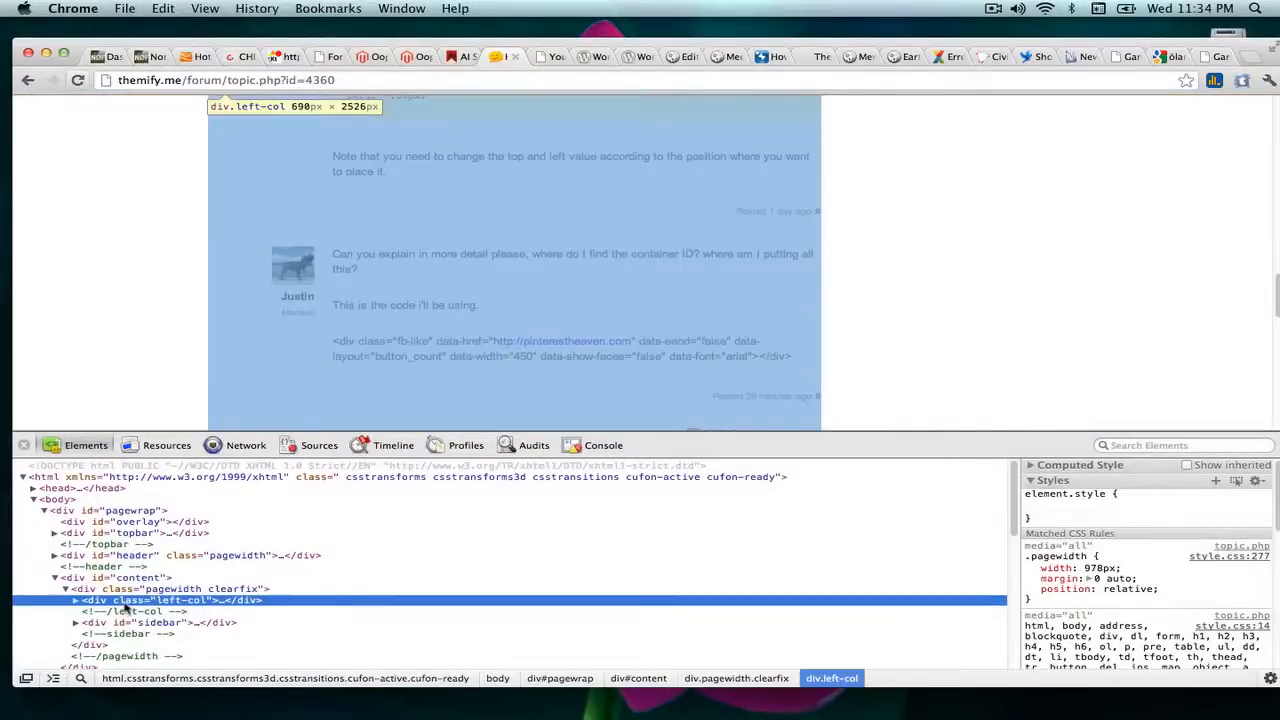
pyautogui.click(75, 600)
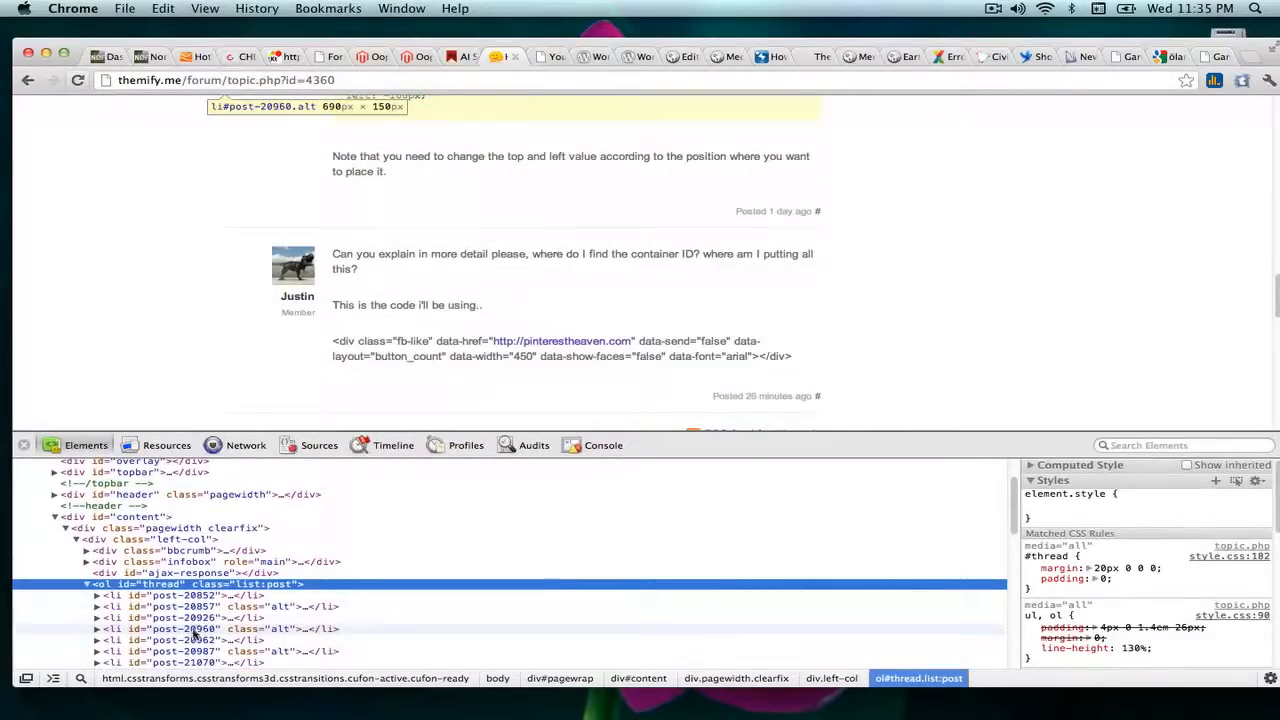
pyautogui.click(185, 617)
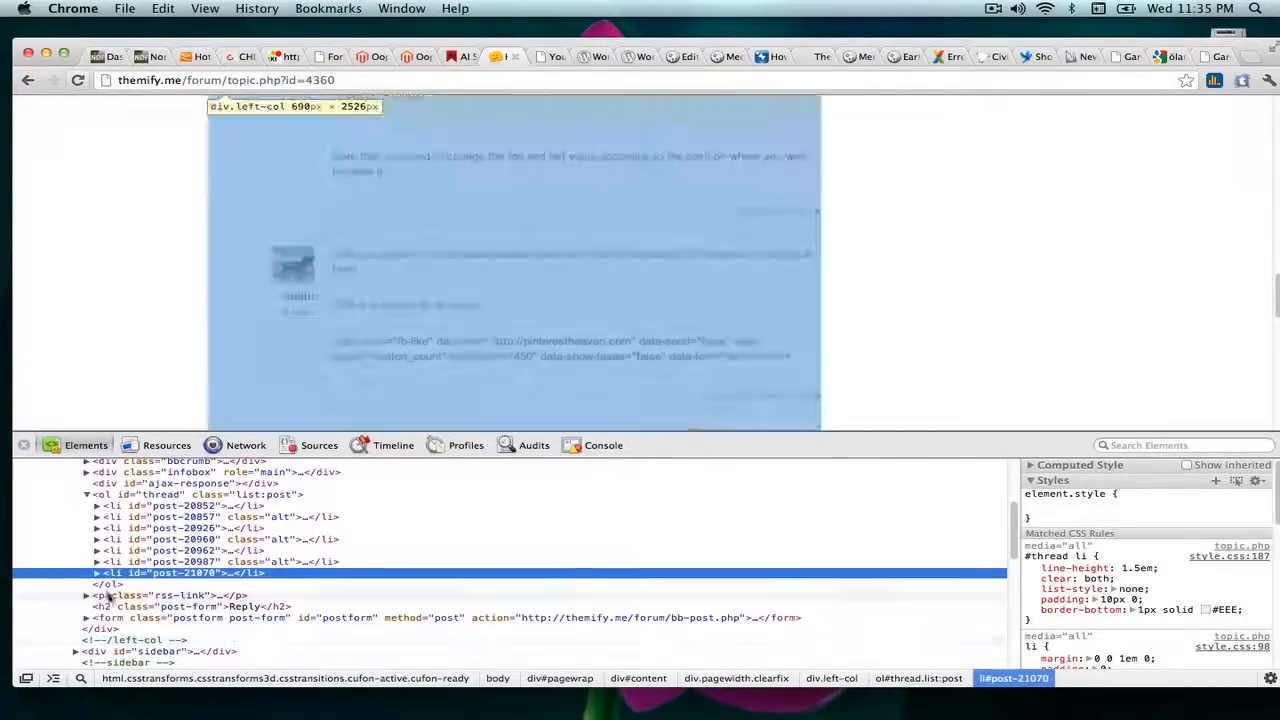
pyautogui.click(97, 572)
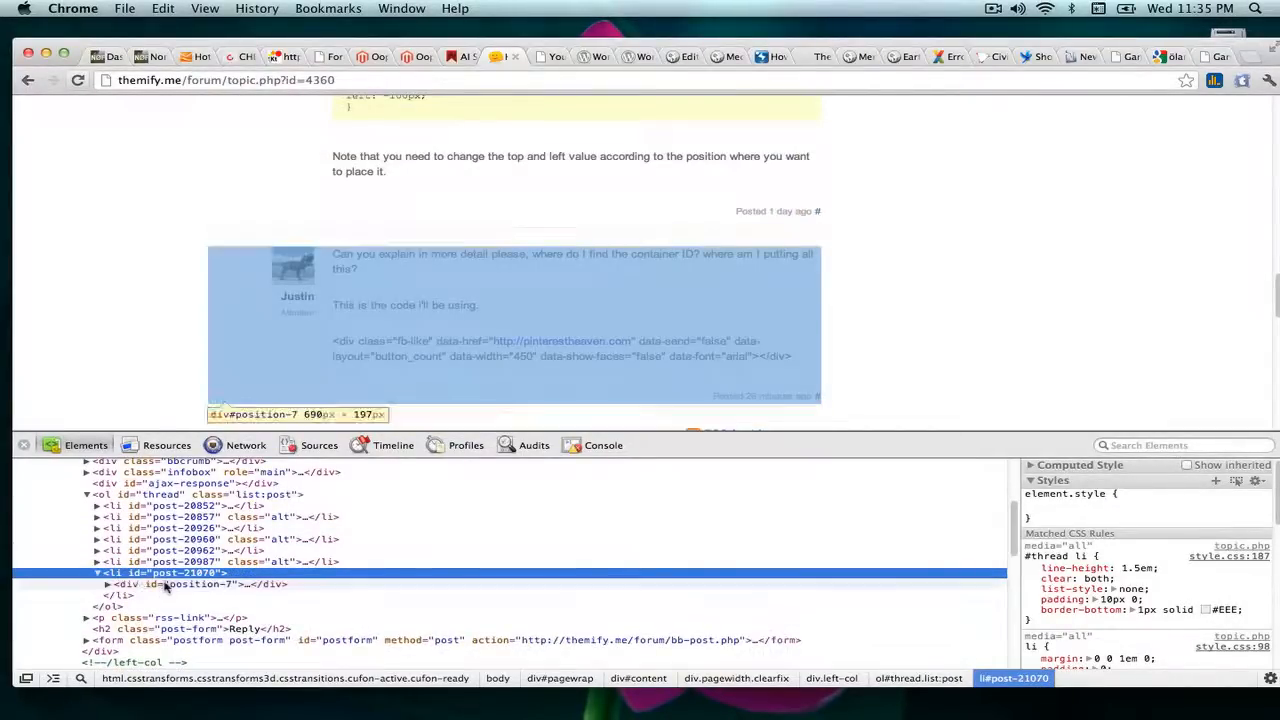
pyautogui.click(108, 584)
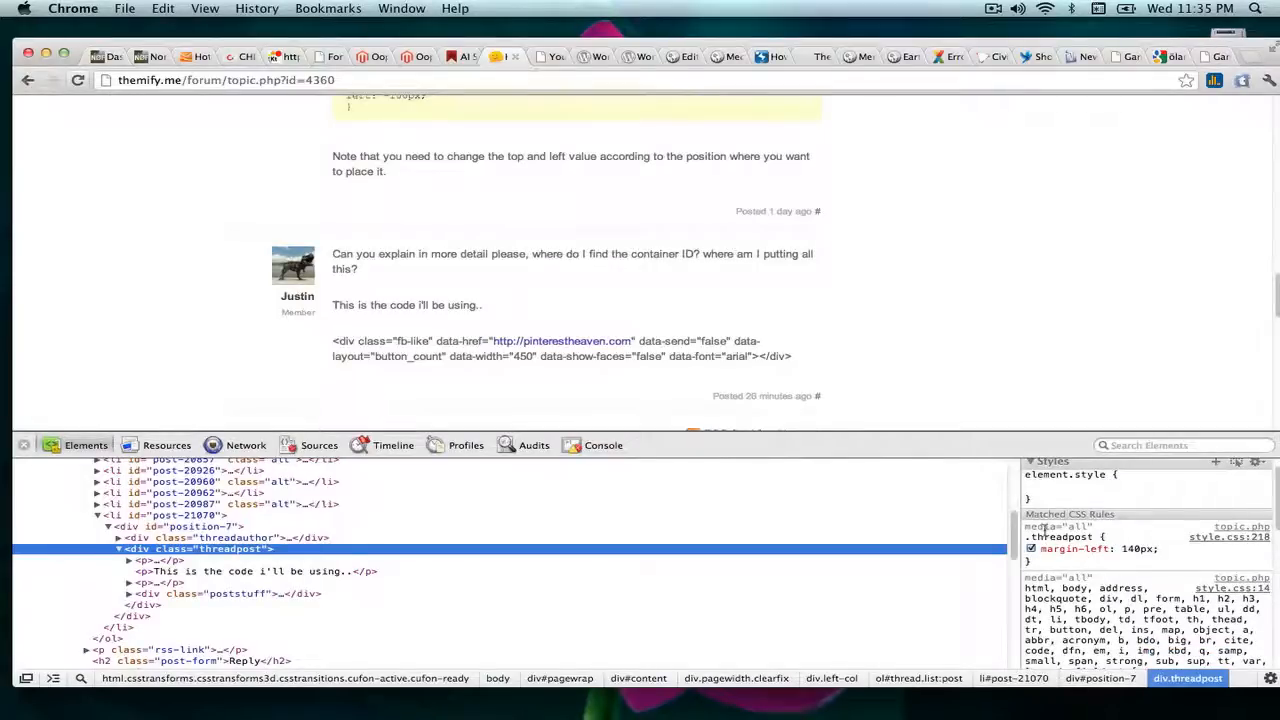
pyautogui.click(1031, 548)
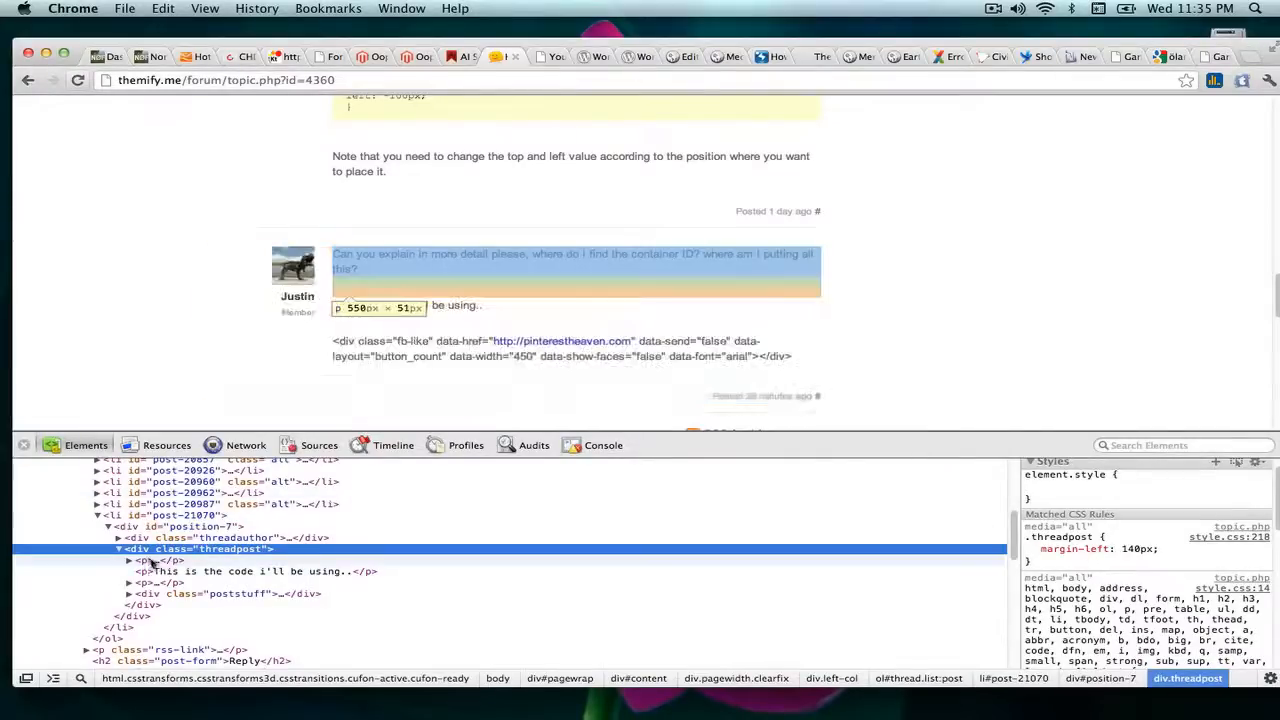
pyautogui.click(235, 593)
pyautogui.write('background-color:')
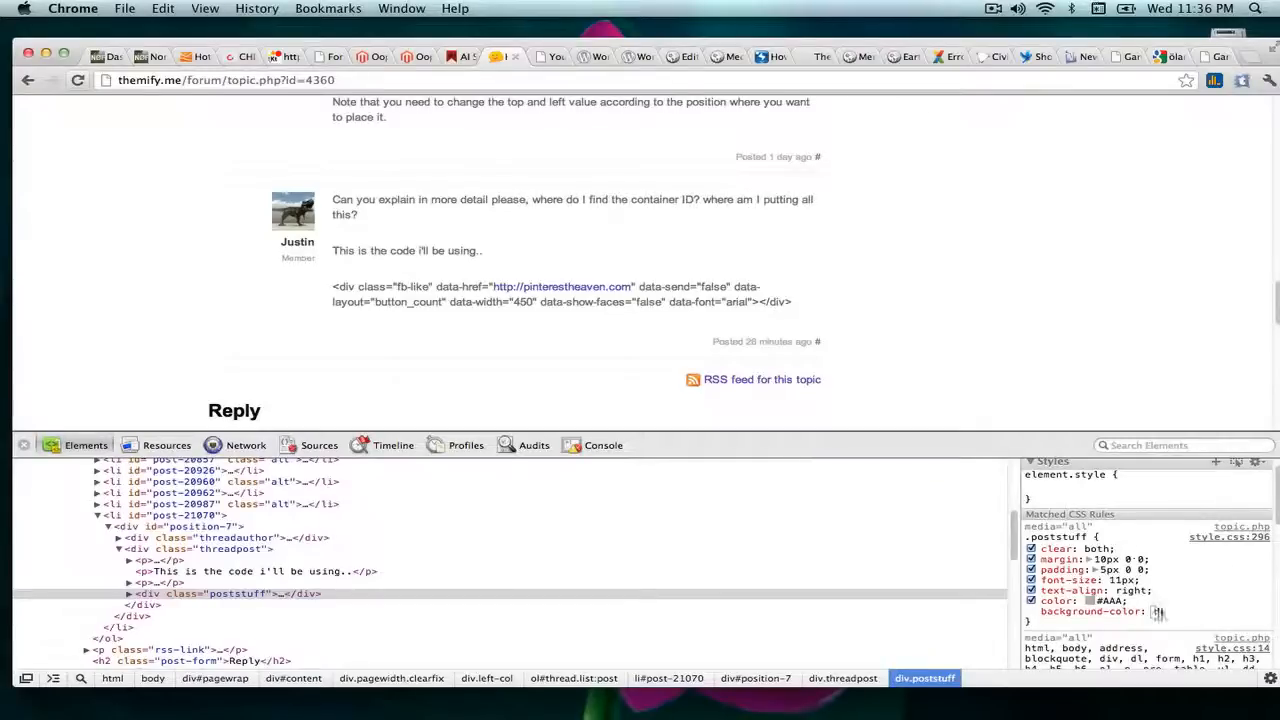
# - Enter red as the .poststuff rule's background-color value
pyautogui.write('red;')
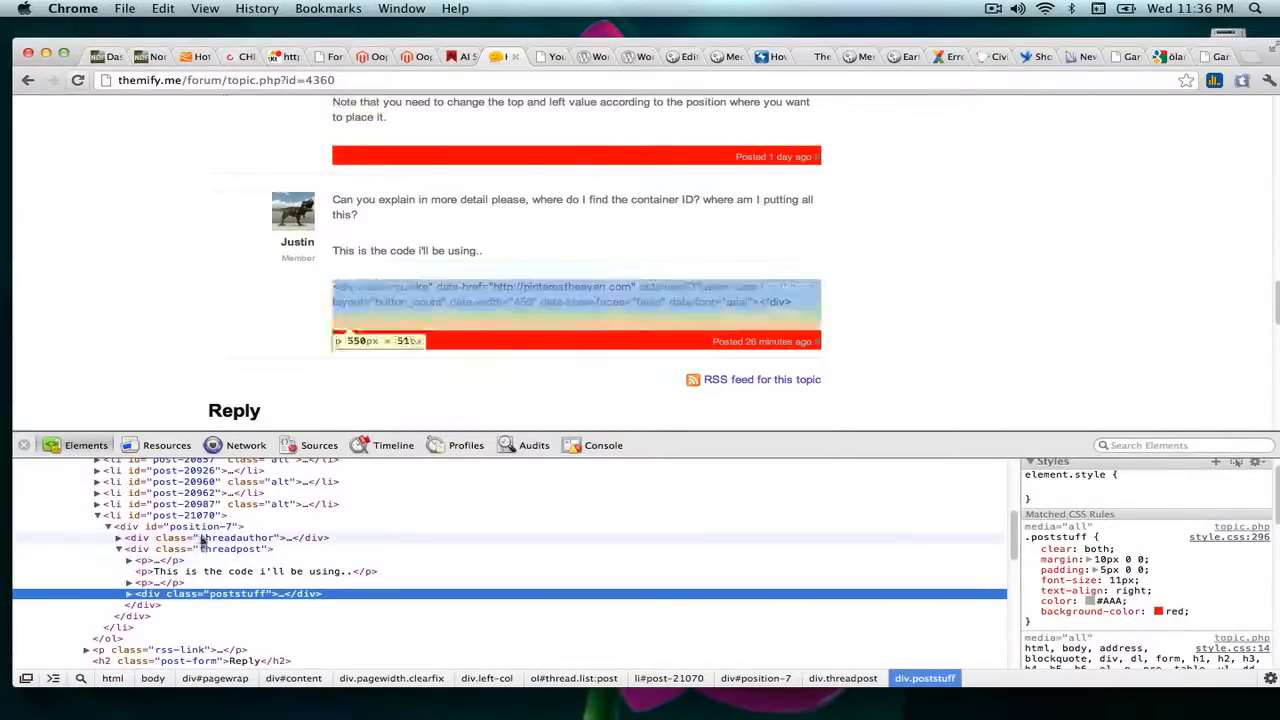
pyautogui.click(237, 537)
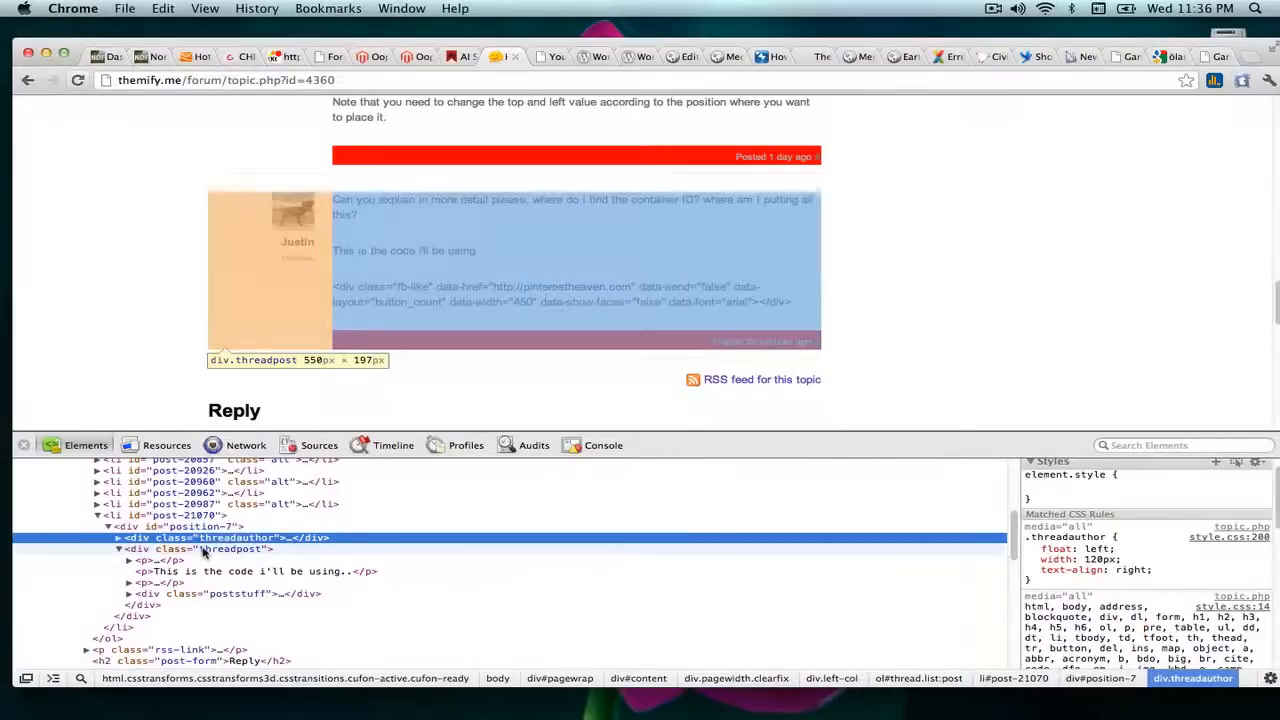
pyautogui.click(200, 548)
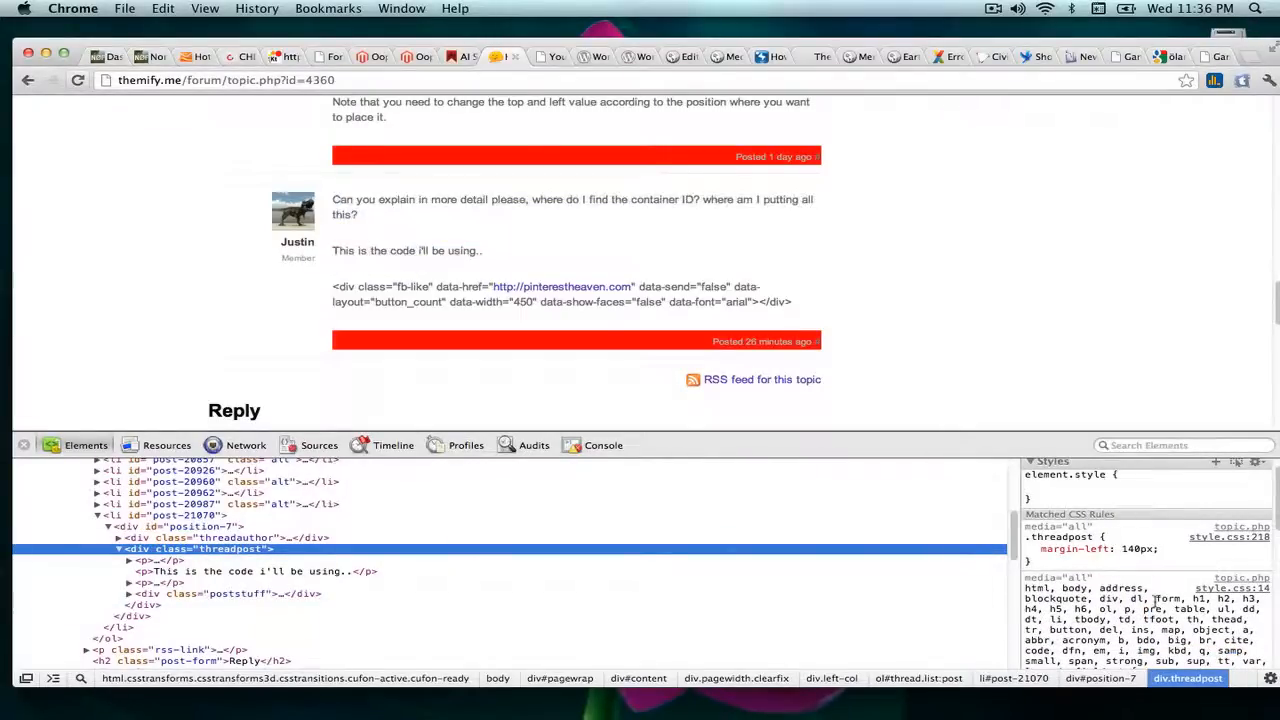
pyautogui.click(1032, 548)
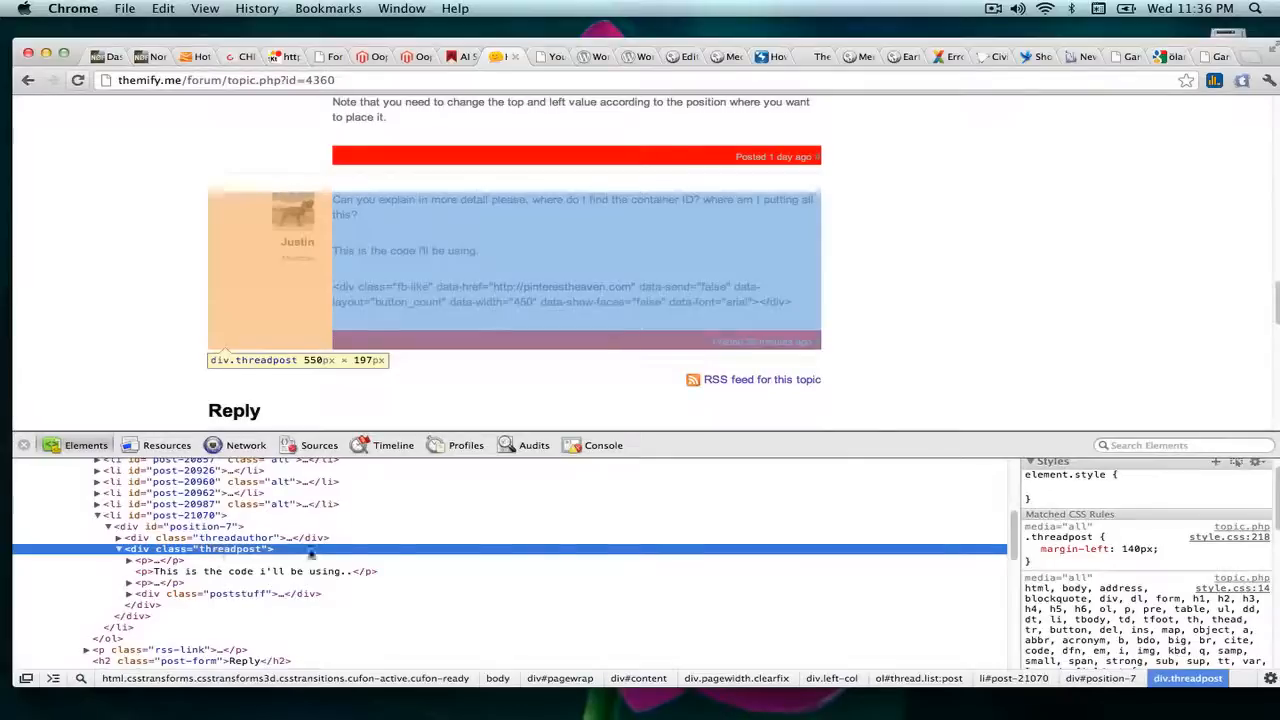
pyautogui.moveTo(870, 353)
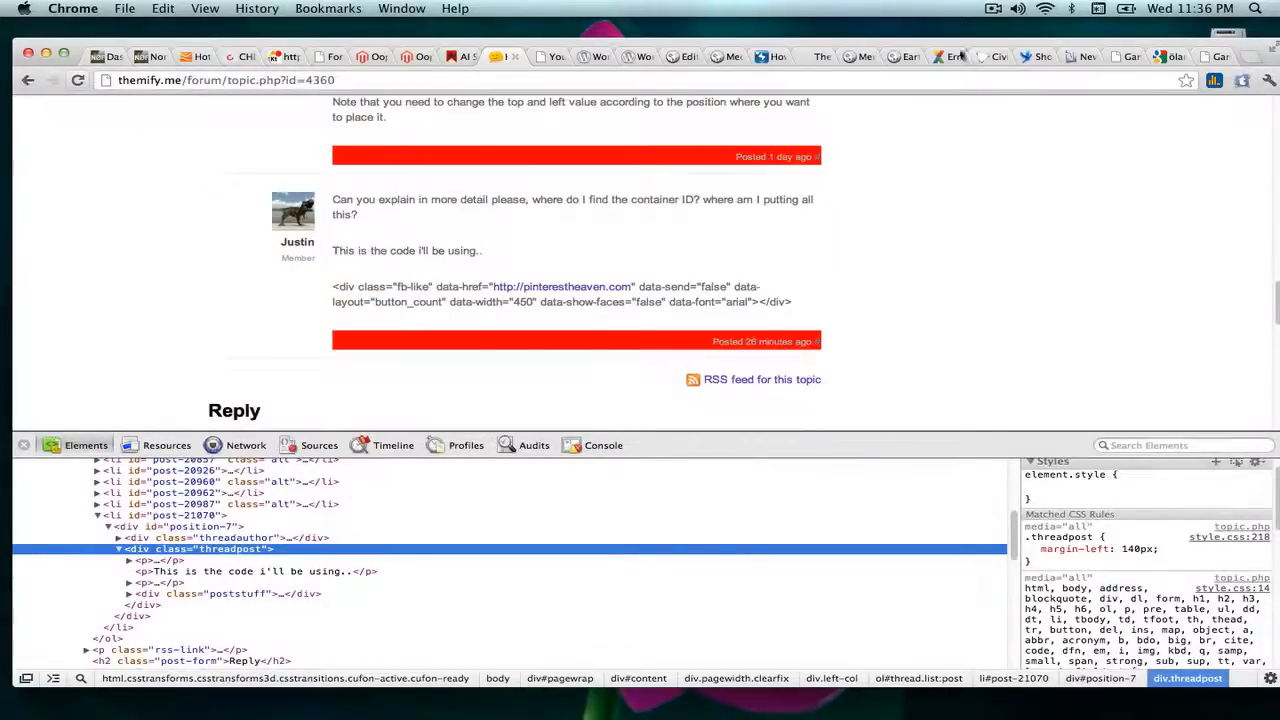
pyautogui.click(1210, 56)
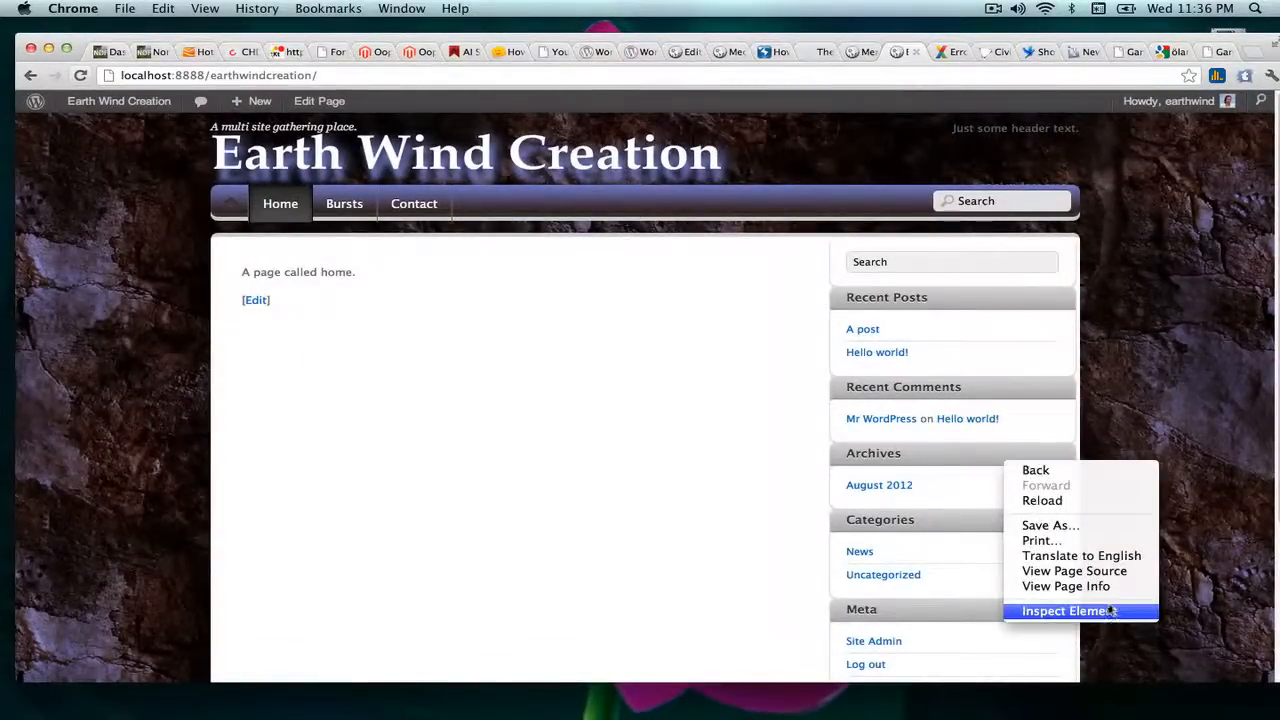
# - Inspect the Earth Wind Creation page, expand div#pagewrap, and view the Resources panel
pyautogui.click(1069, 611)
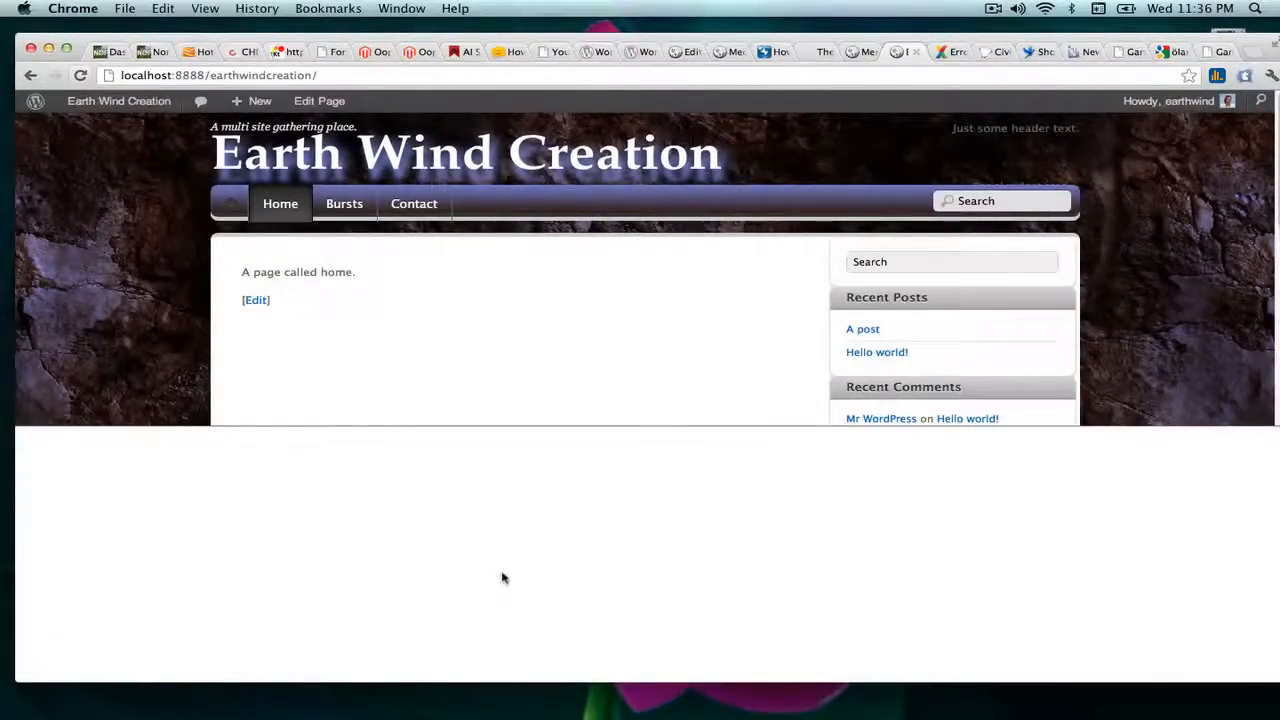
pyautogui.press('F12')
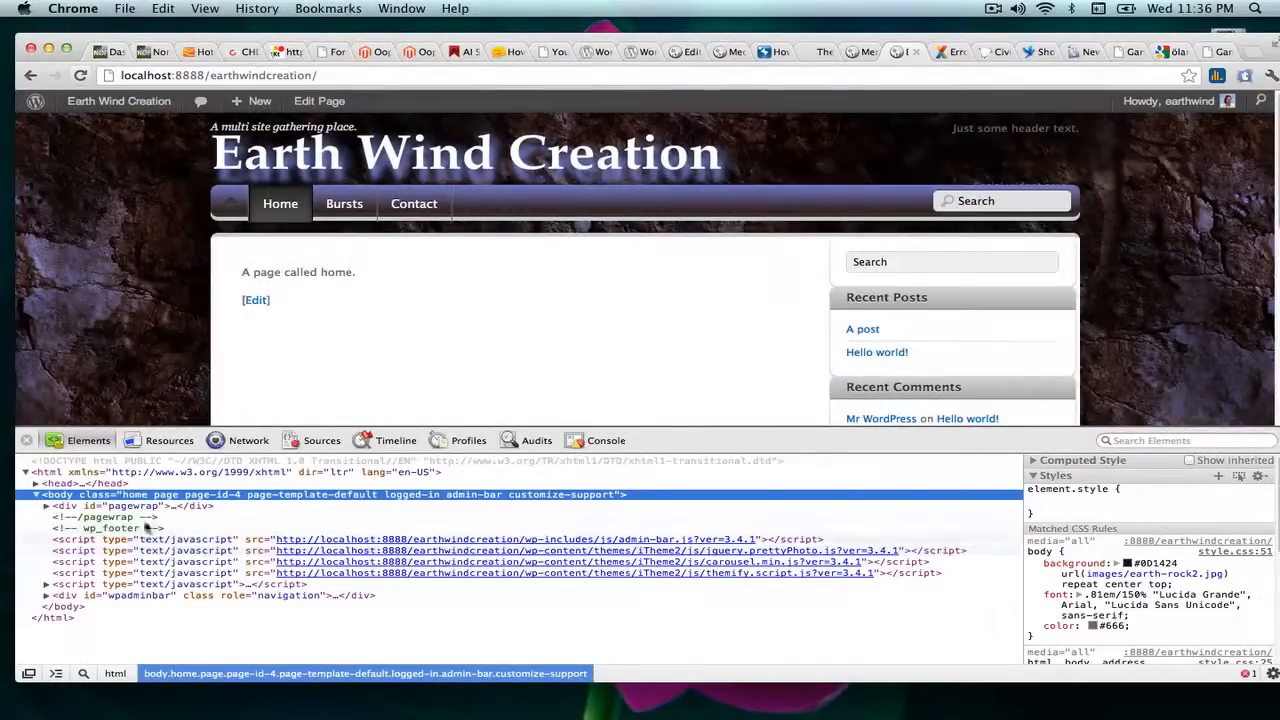
pyautogui.click(45, 505)
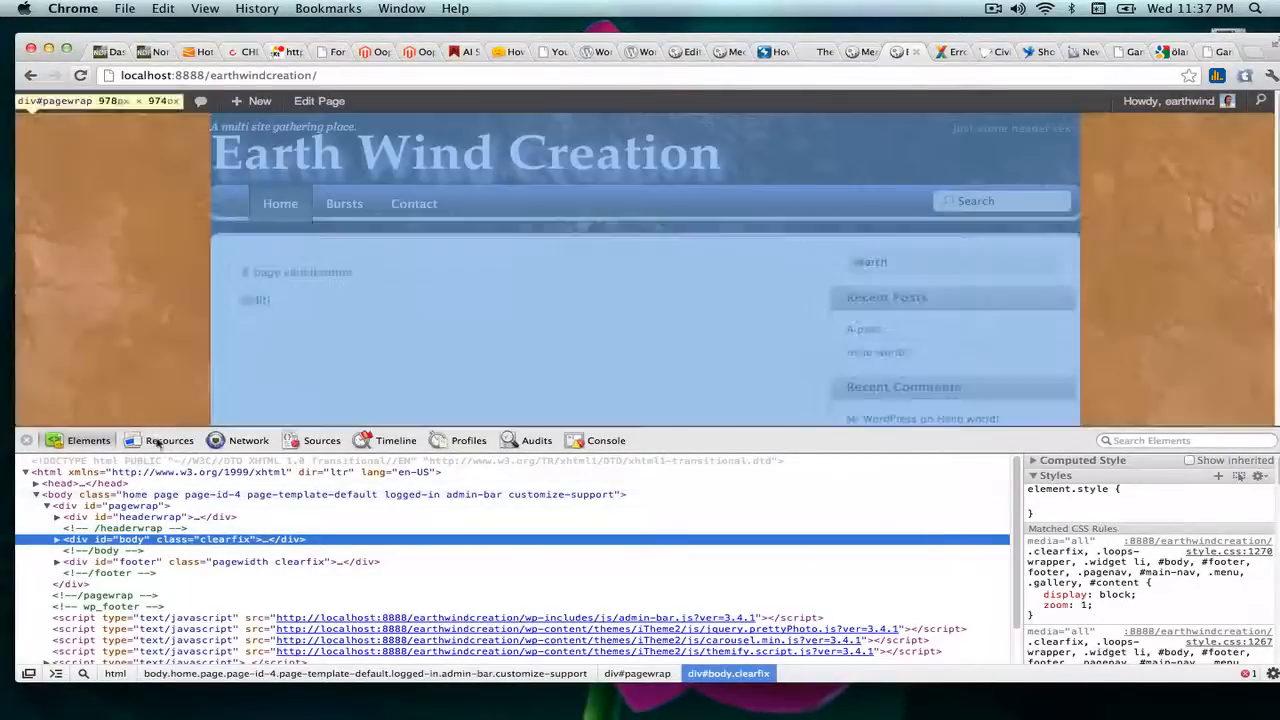
pyautogui.click(169, 440)
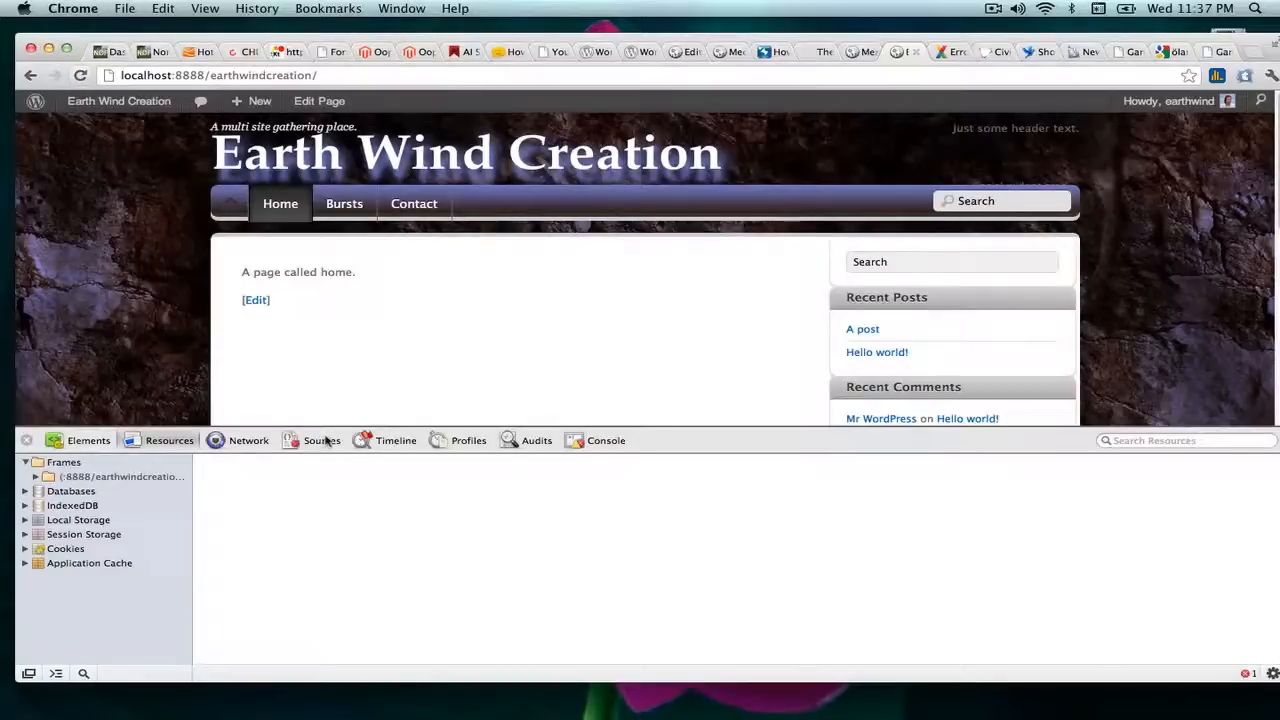
# - Switch DevTools from the Resources panel to the Sources panel
pyautogui.click(89, 440)
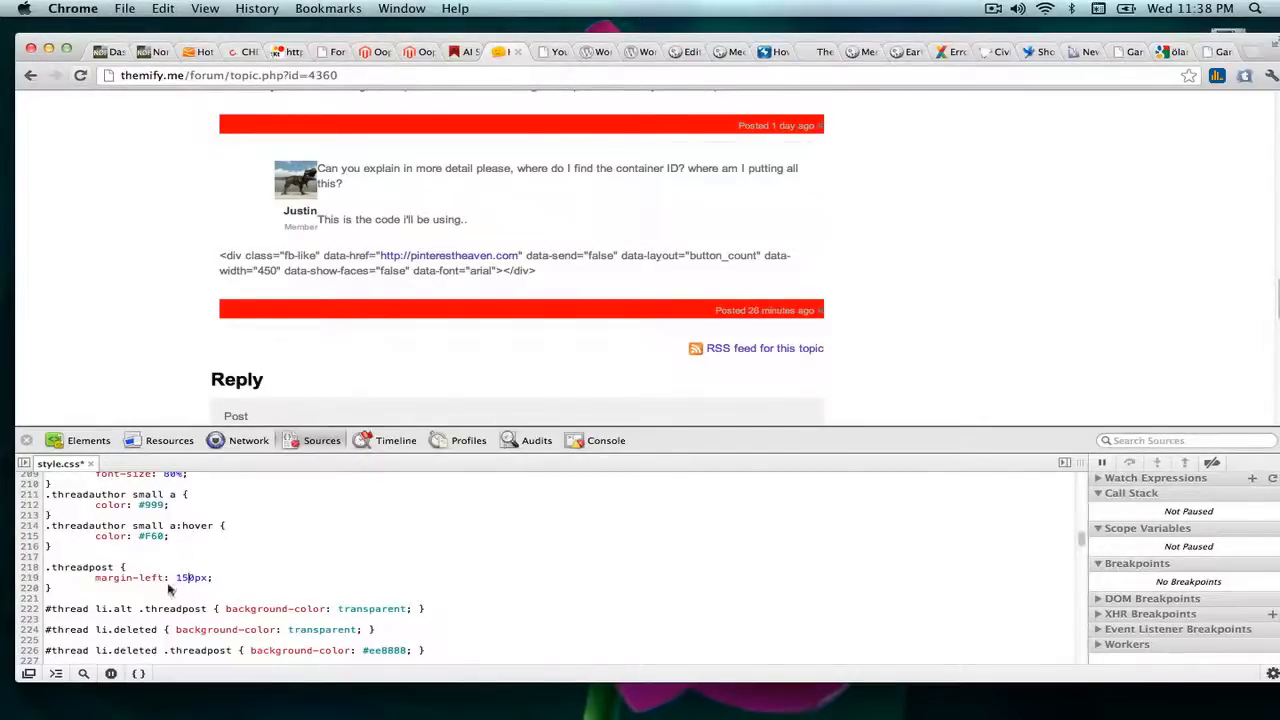
# - Scroll style.css toward the threadpost margin-left rule on line 219
pyautogui.scroll(3)
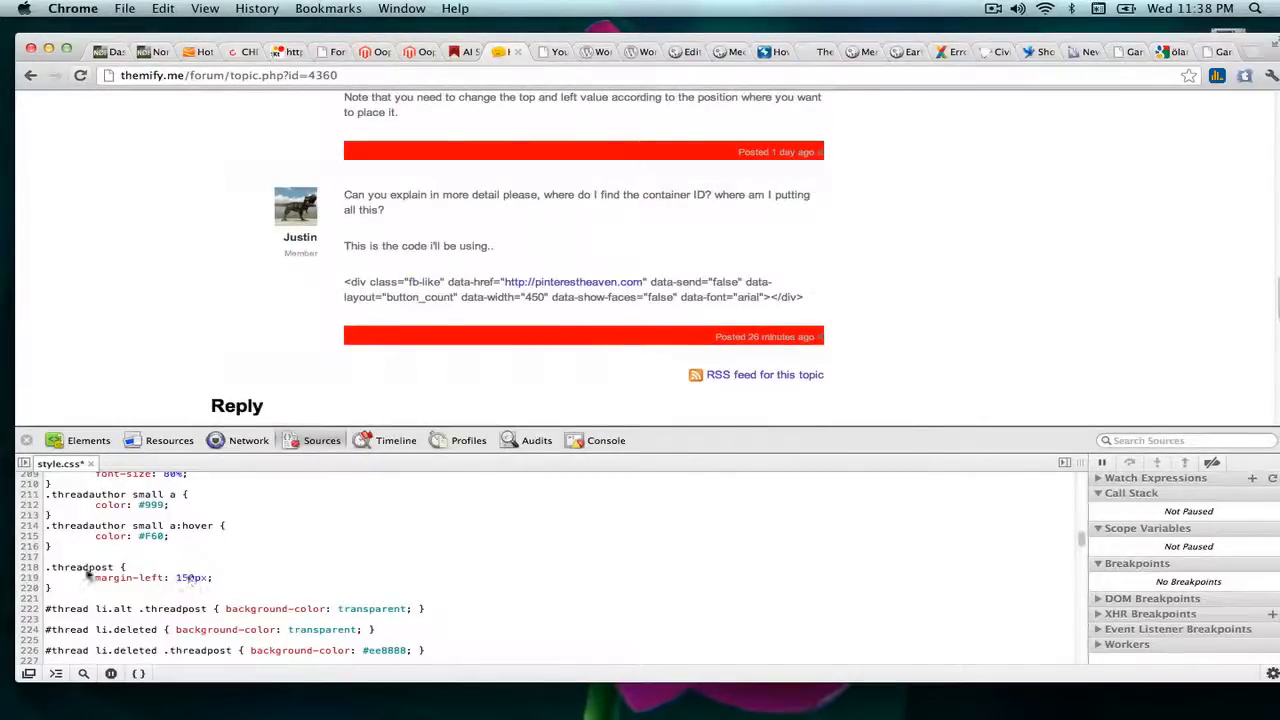
pyautogui.moveTo(253, 540)
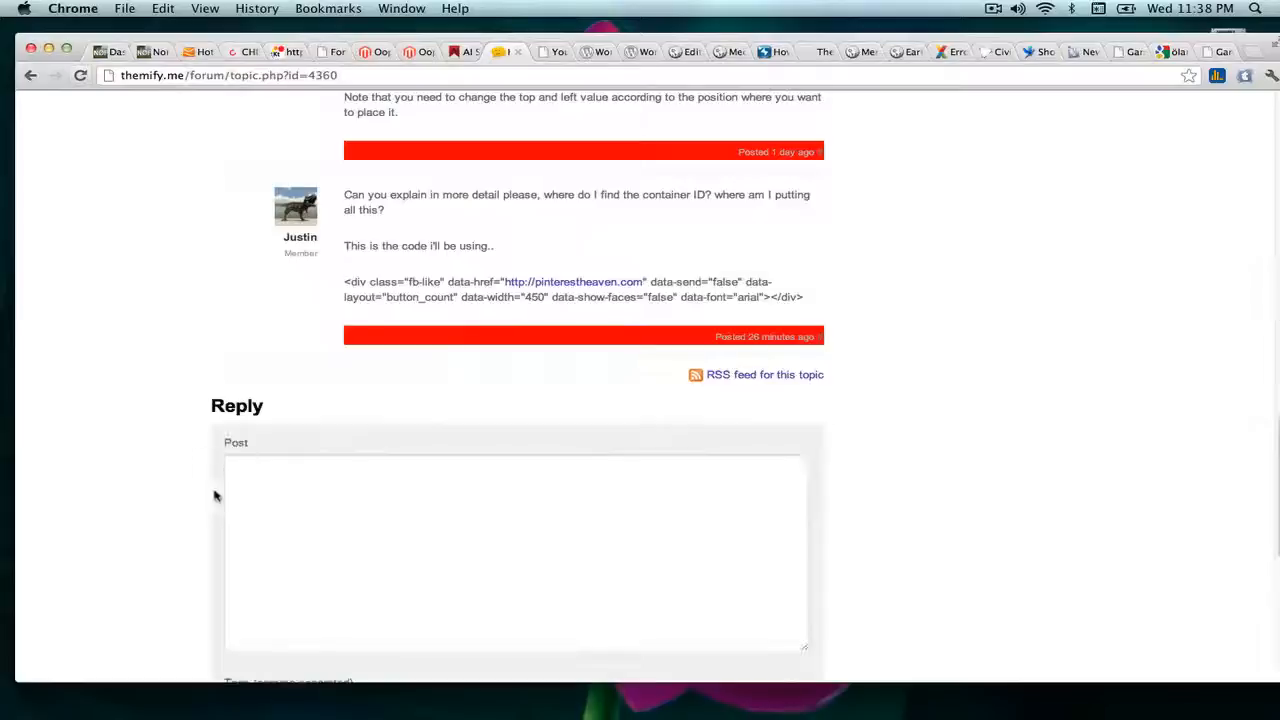
pyautogui.moveTo(944, 402)
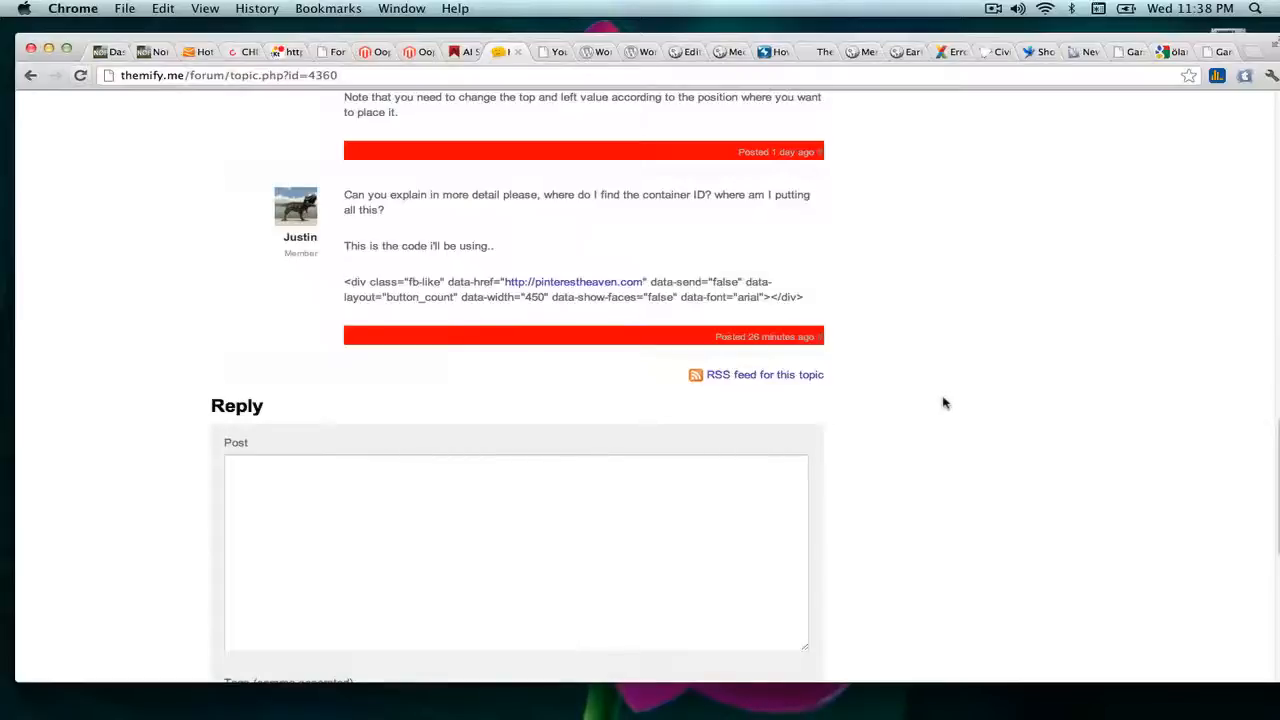